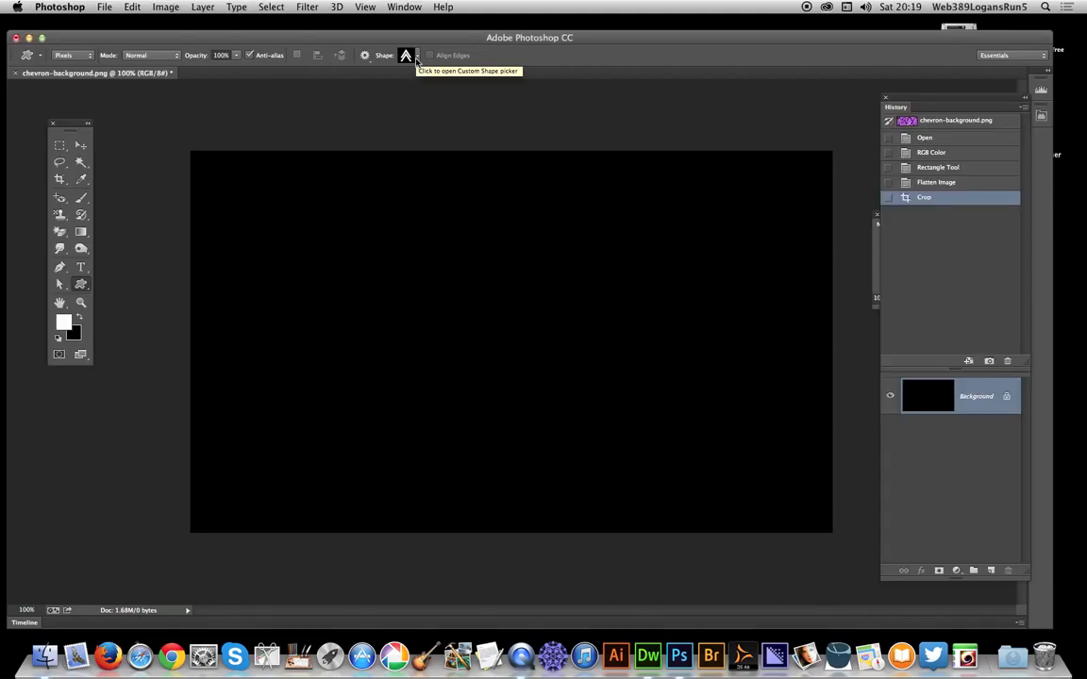
pyautogui.moveTo(421, 53)
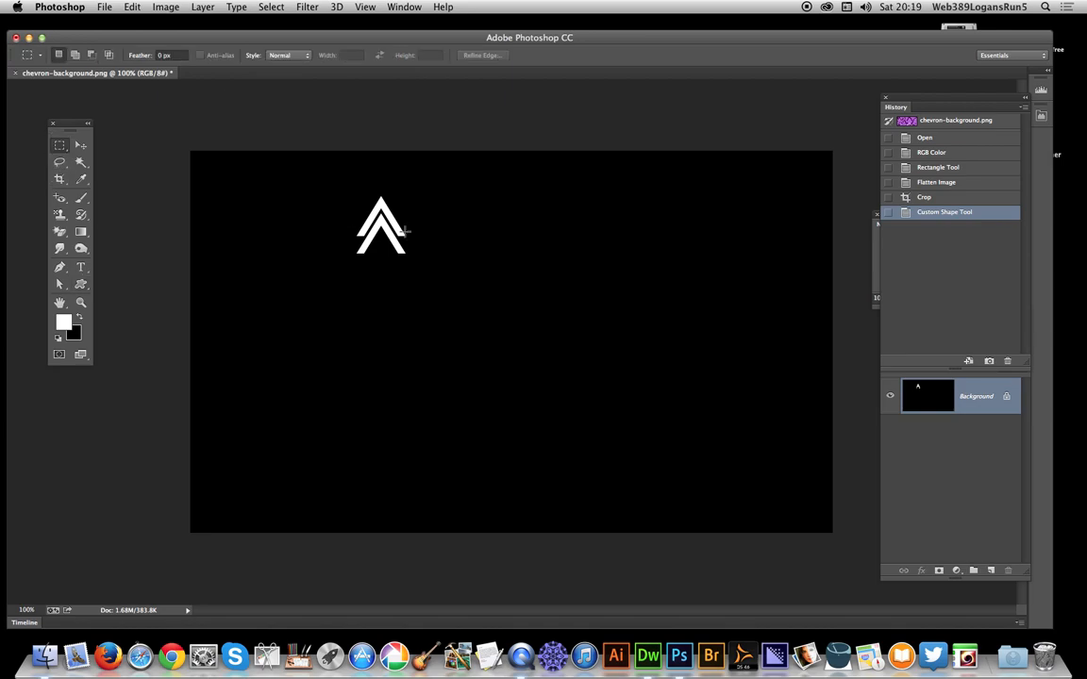
# Drag a snug rectangular marquee around the white double-chevron in the upper left
pyautogui.moveTo(352, 198); pyautogui.dragTo(413, 262)
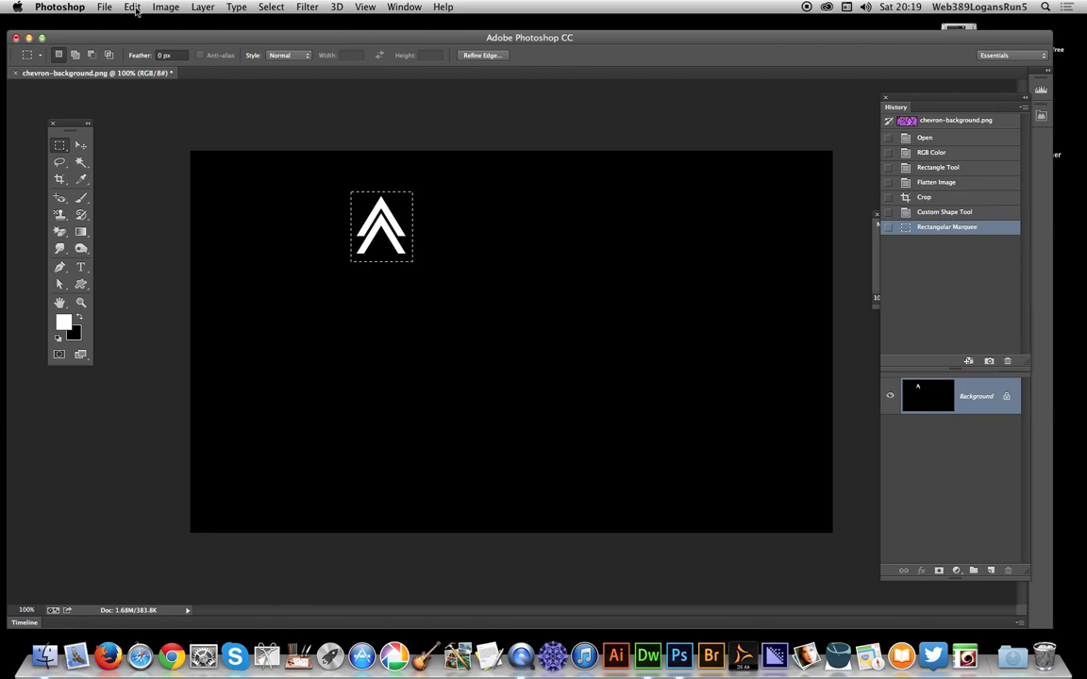
# Define the selected chevron as a new pattern via Edit > Define Pattern
pyautogui.click(132, 7)
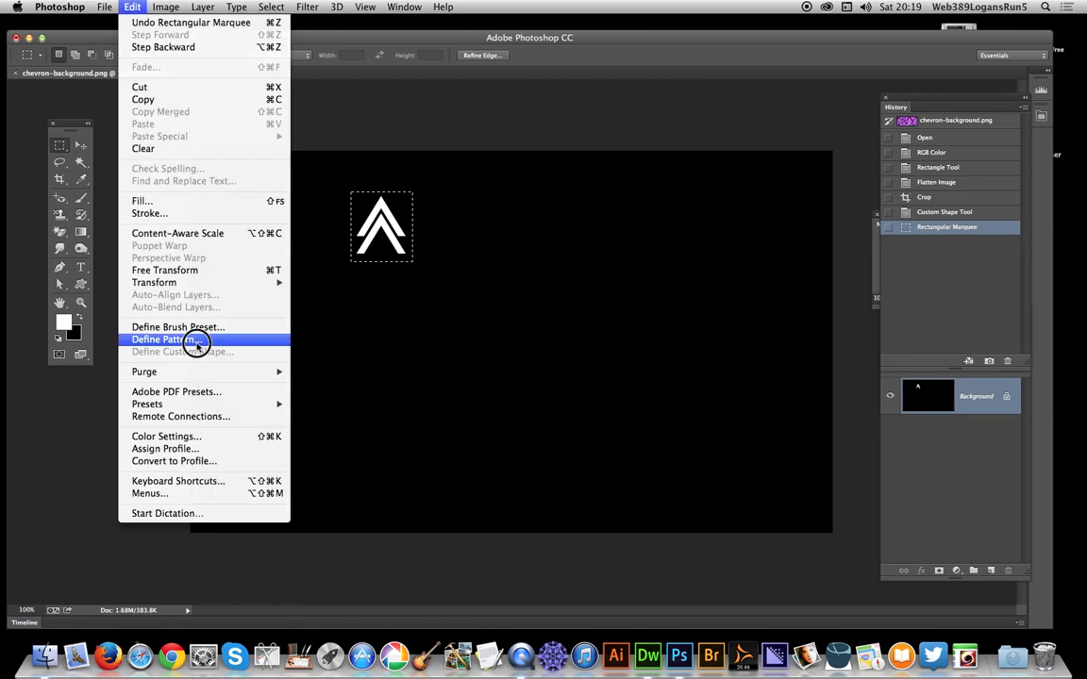
pyautogui.click(168, 338)
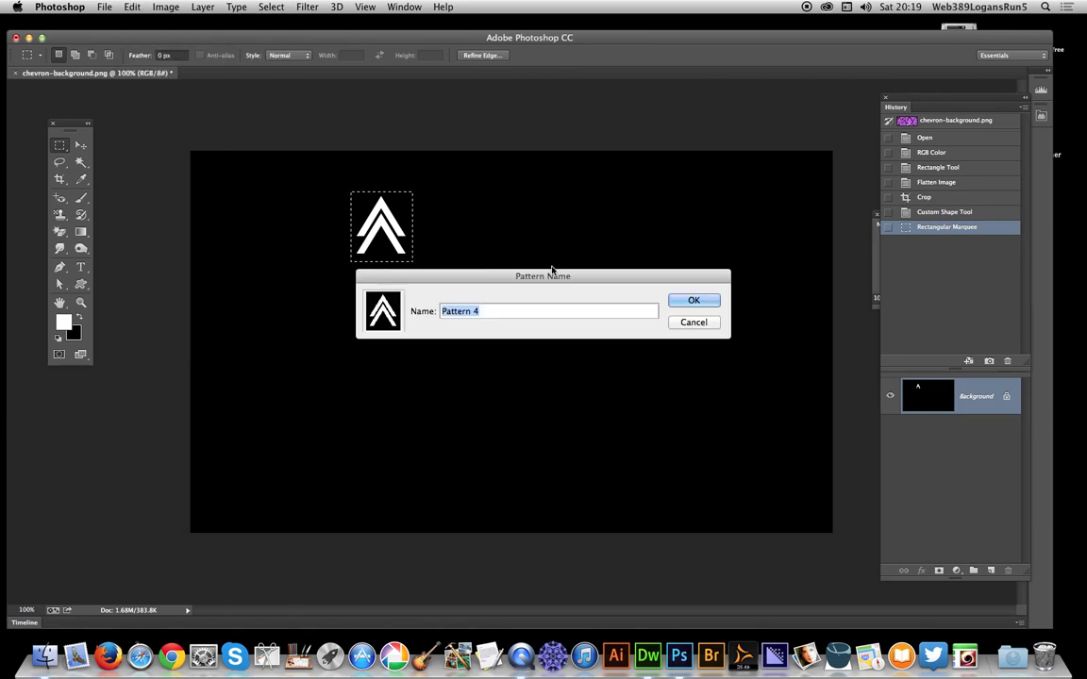
pyautogui.click(693, 300)
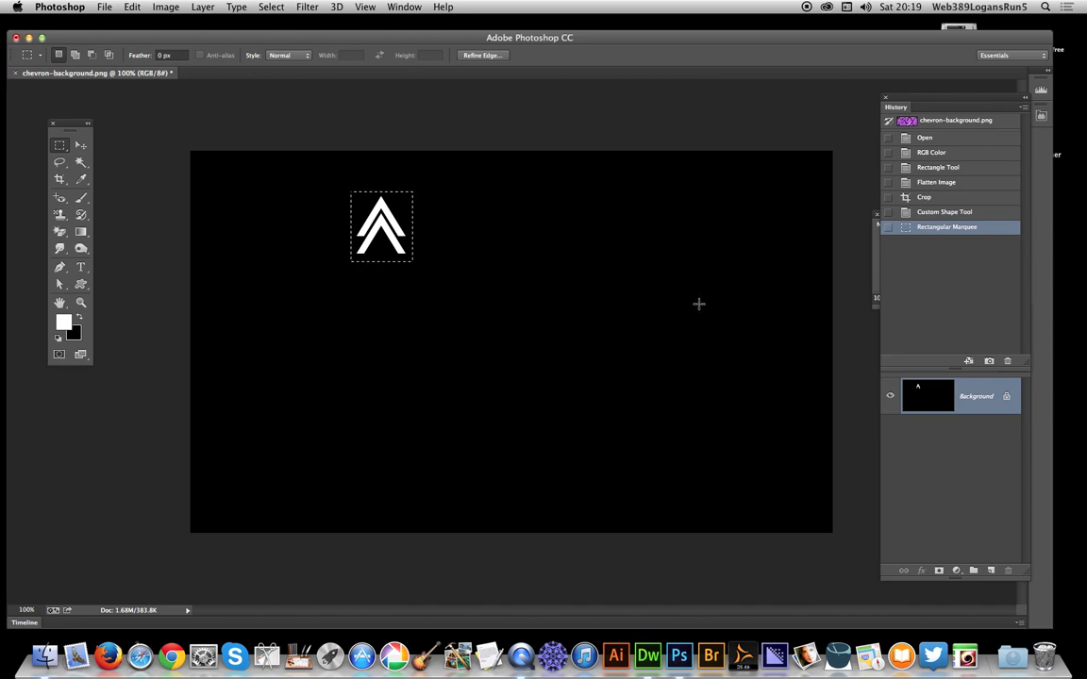
pyautogui.moveTo(451, 125)
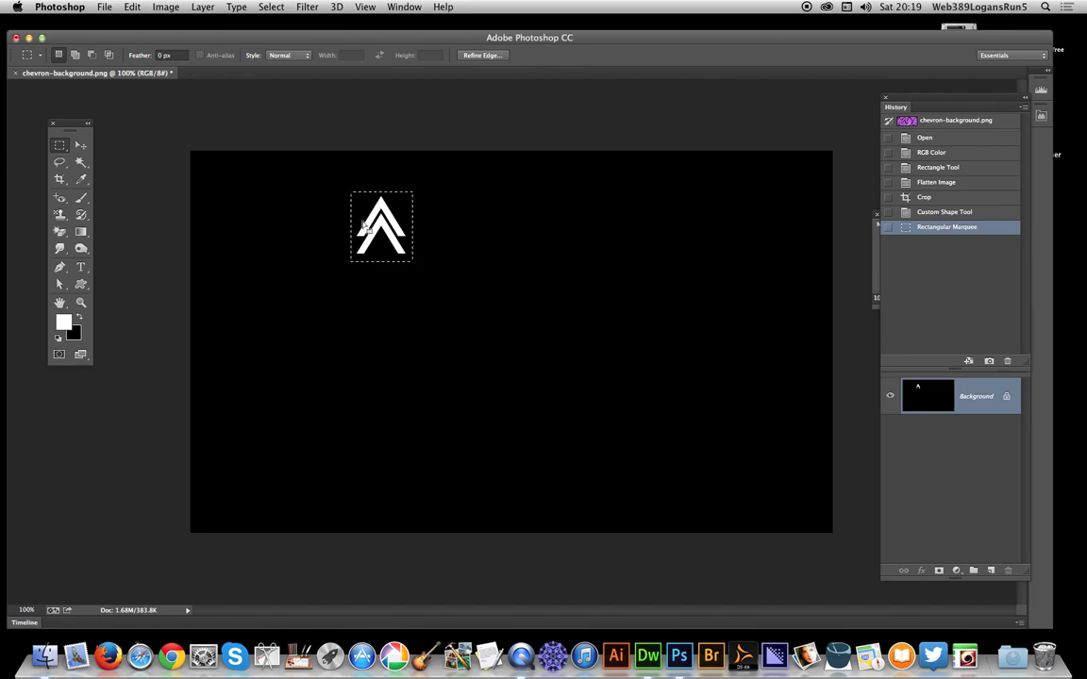
pyautogui.moveTo(386, 215)
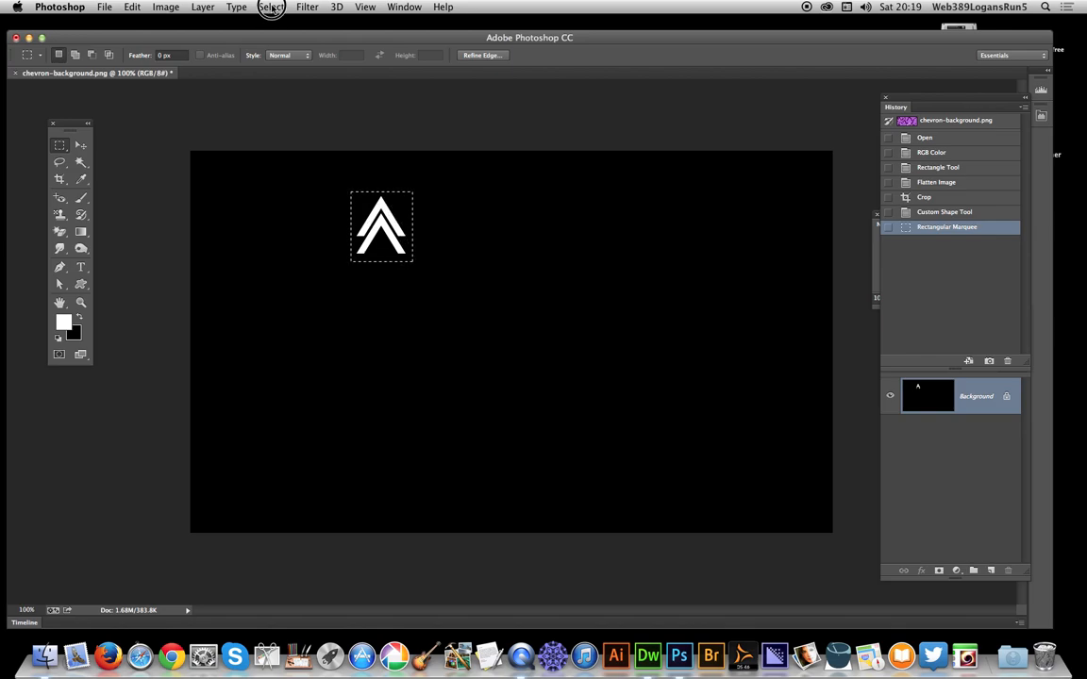
# Deselect and revert the canvas to the Crop history state, leaving plain black
pyautogui.click(271, 7)
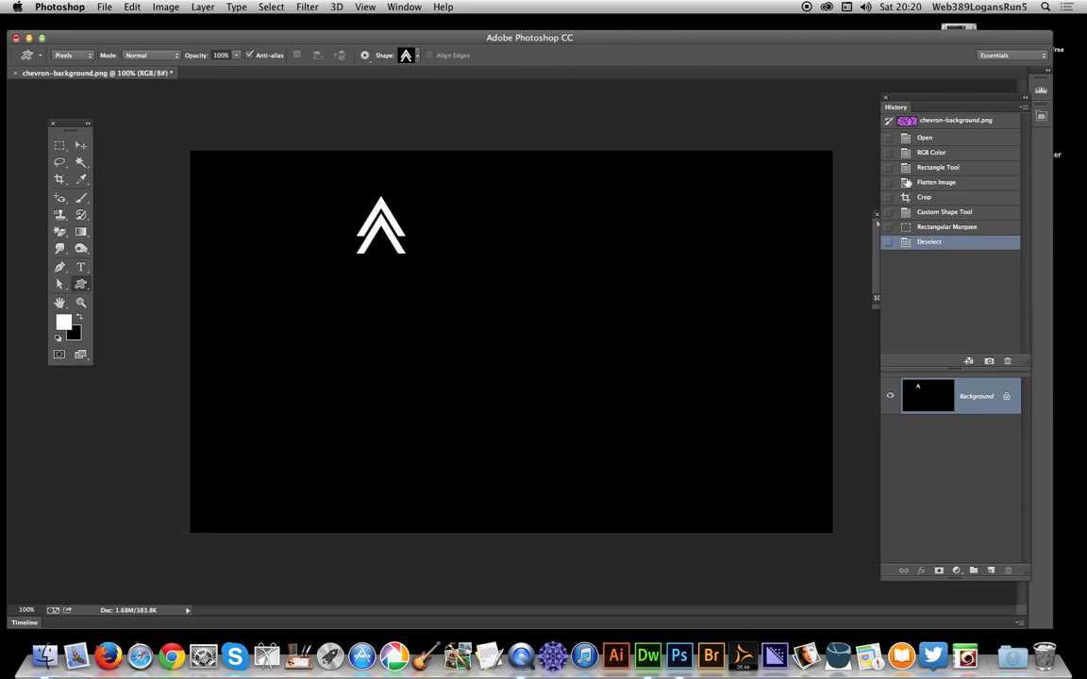
pyautogui.click(924, 196)
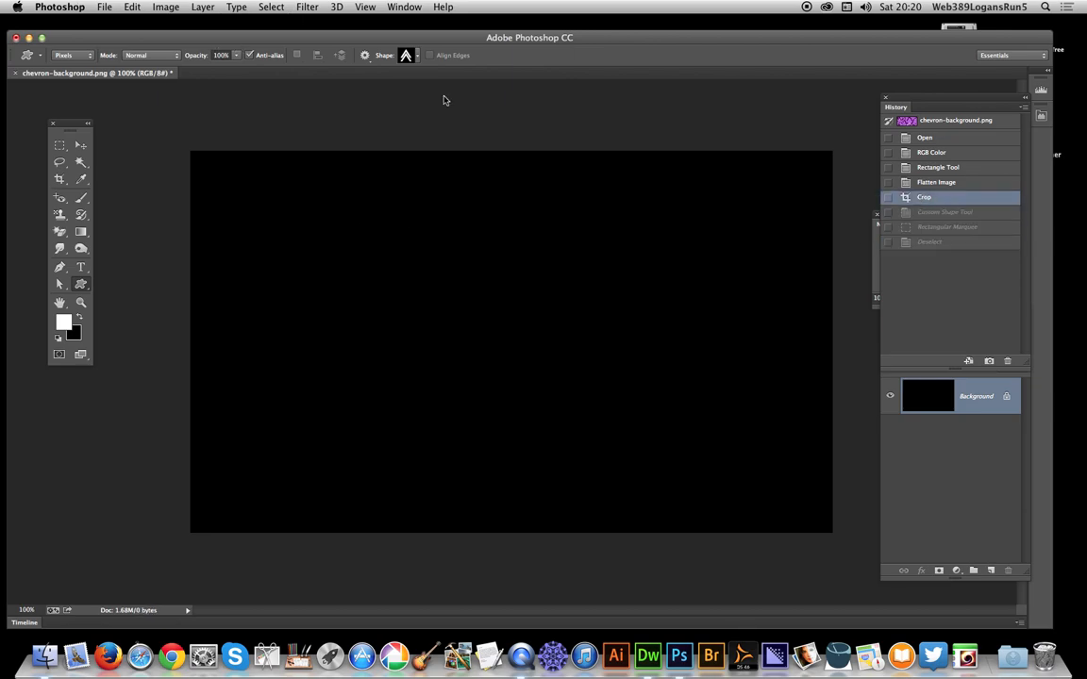
pyautogui.click(131, 7)
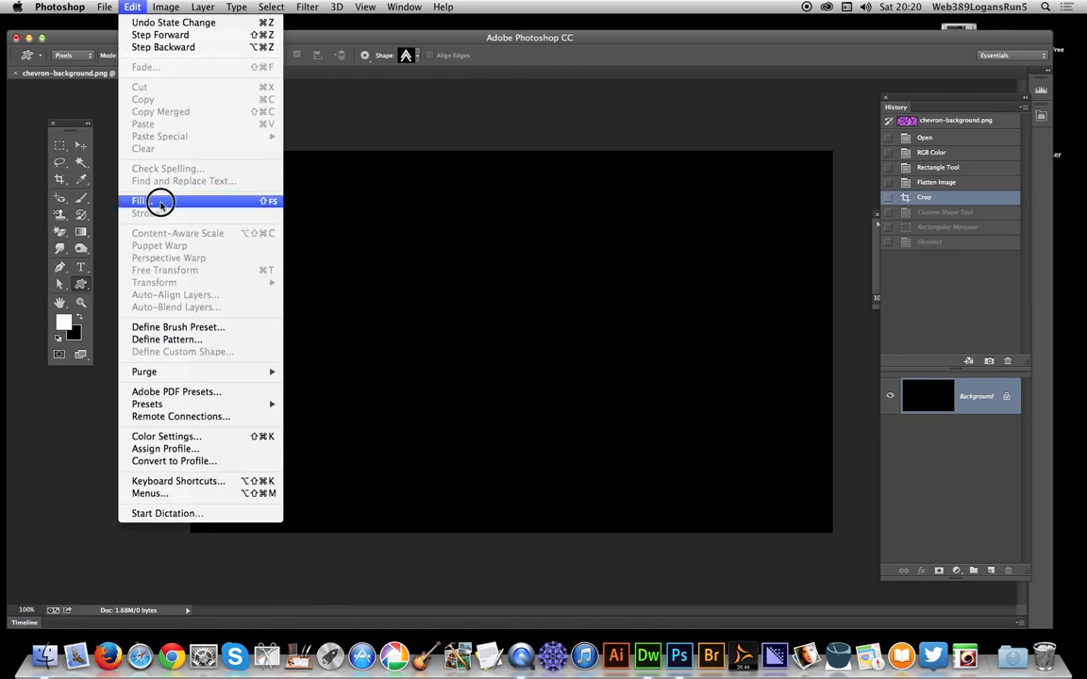
# In the Fill dialog, choose the saved chevron as the custom pattern
pyautogui.click(139, 201)
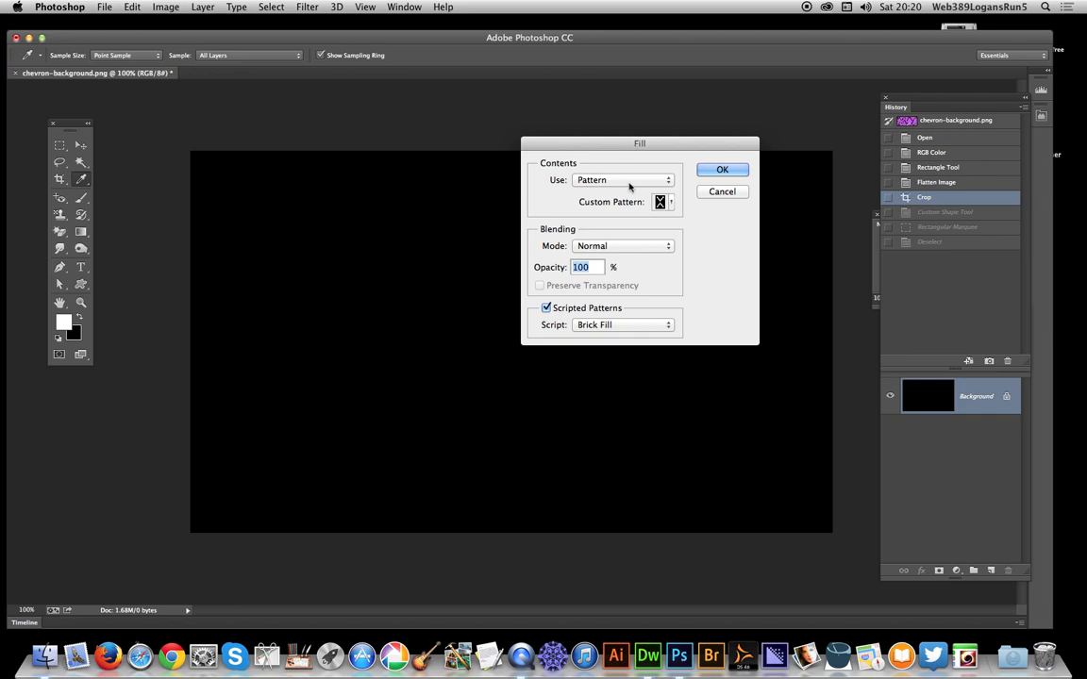
pyautogui.click(660, 202)
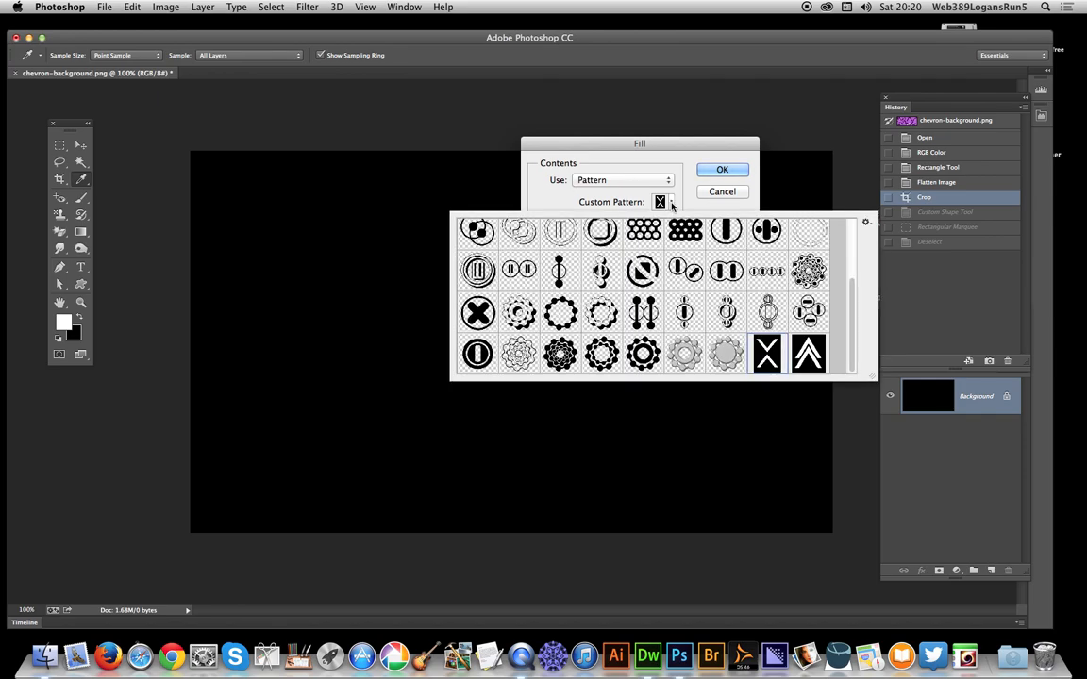
pyautogui.click(808, 354)
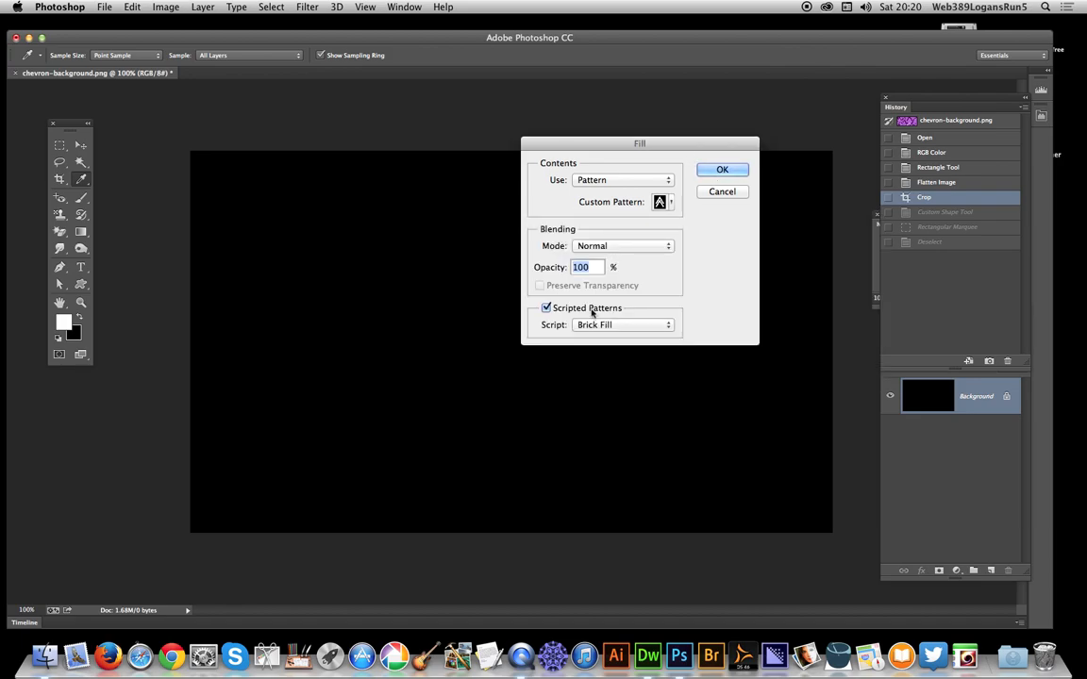
pyautogui.moveTo(609, 331)
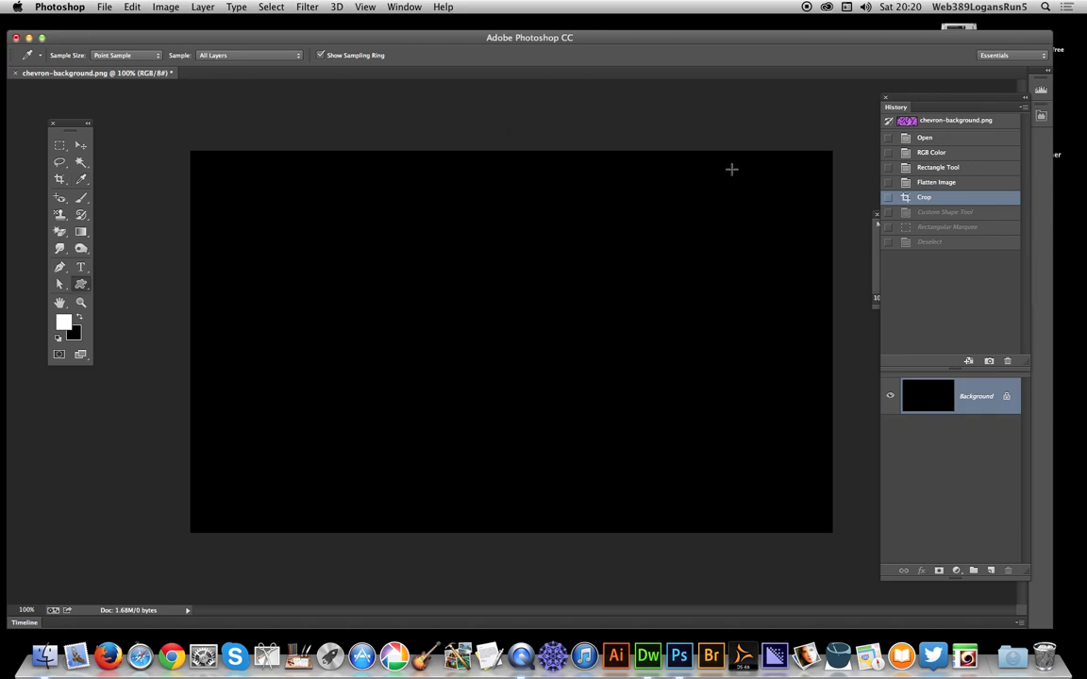
pyautogui.moveTo(732, 171)
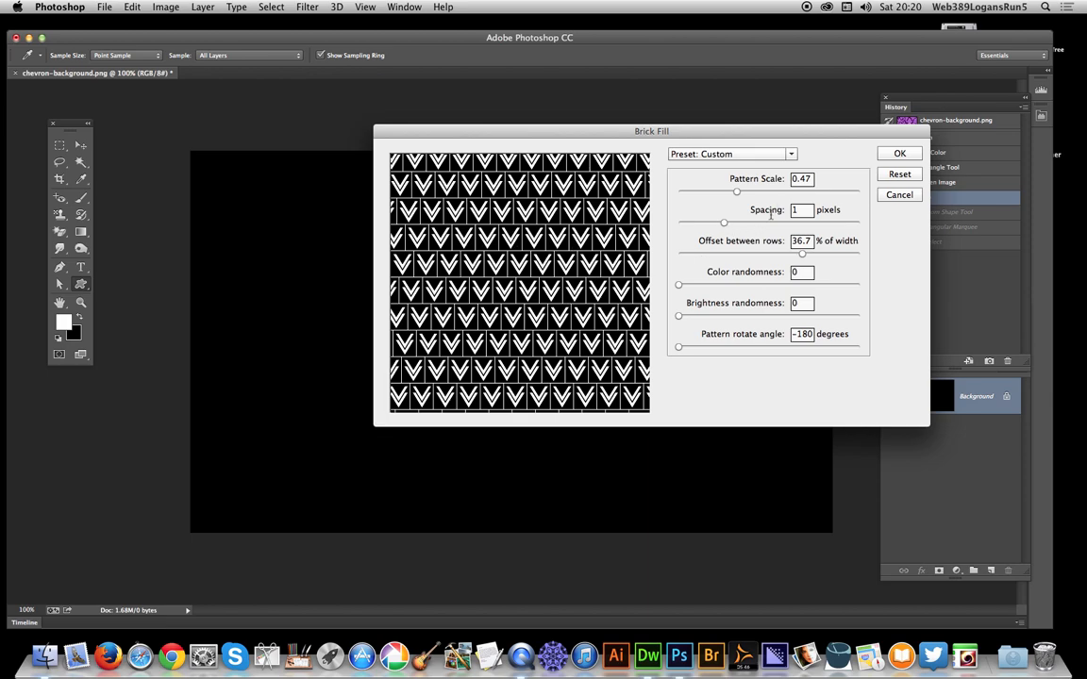
# Set Brick Fill pattern scale 0.44, spacing 4 pixels, and row offset about 12.1
pyautogui.moveTo(723, 222); pyautogui.dragTo(731, 222)
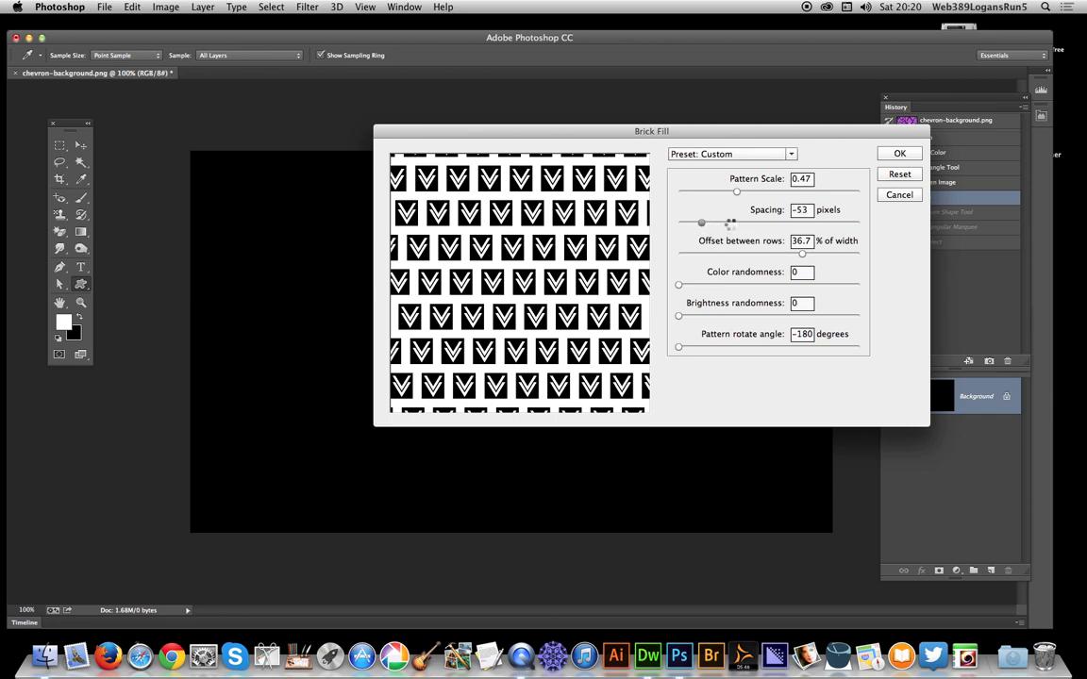
pyautogui.moveTo(735, 224); pyautogui.dragTo(717, 224)
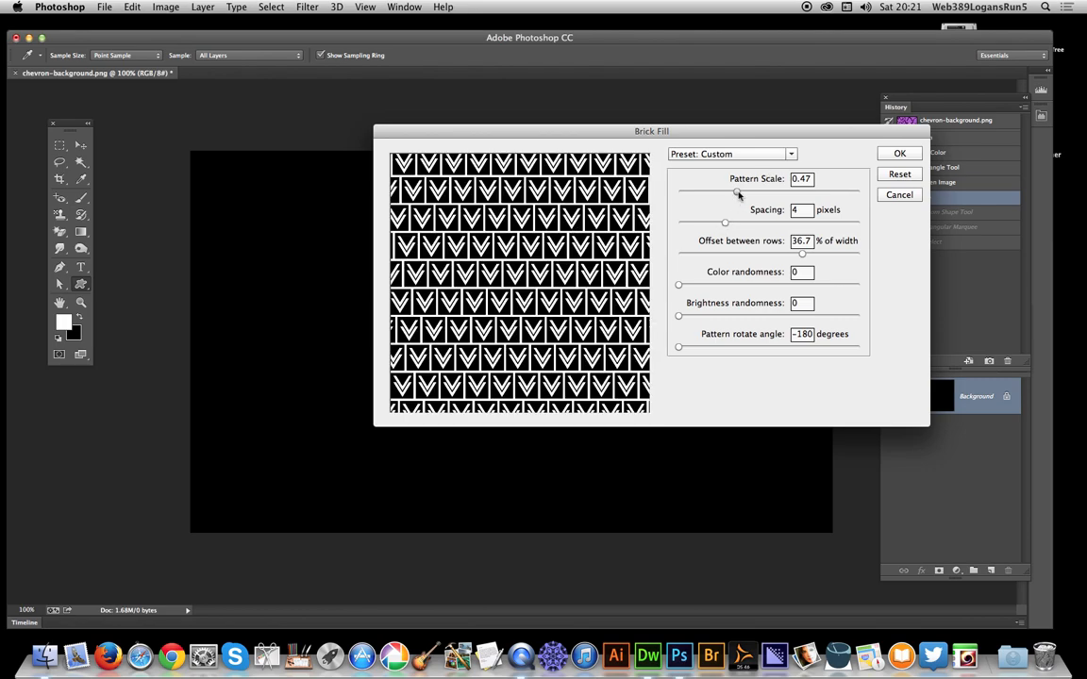
pyautogui.moveTo(737, 194); pyautogui.dragTo(722, 193)
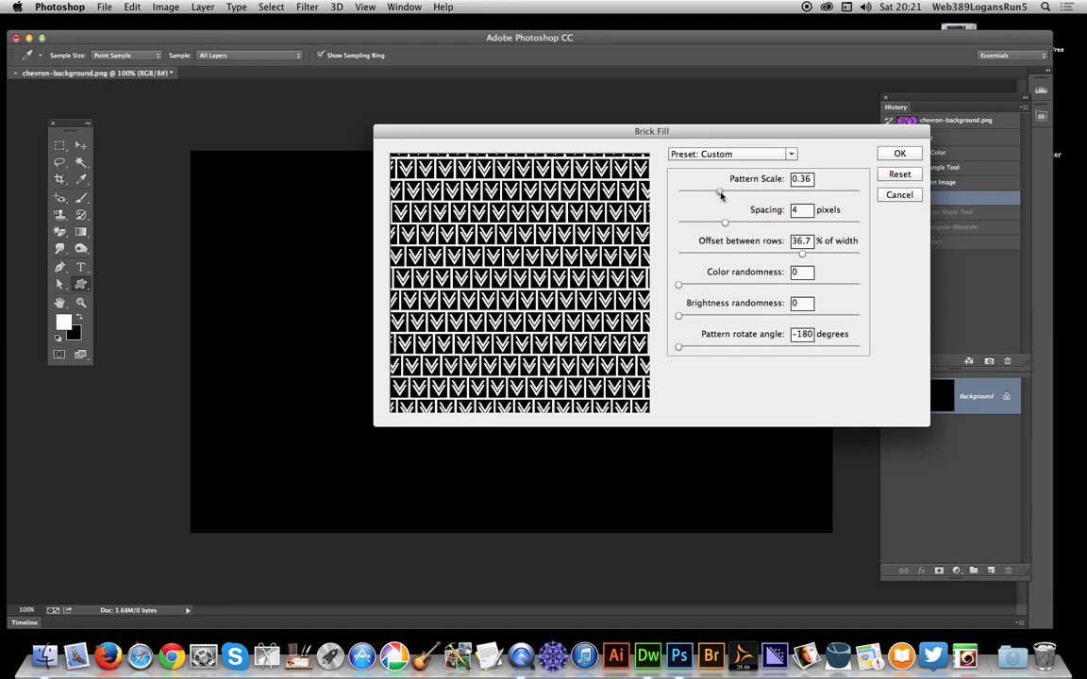
pyautogui.moveTo(721, 192); pyautogui.dragTo(732, 192)
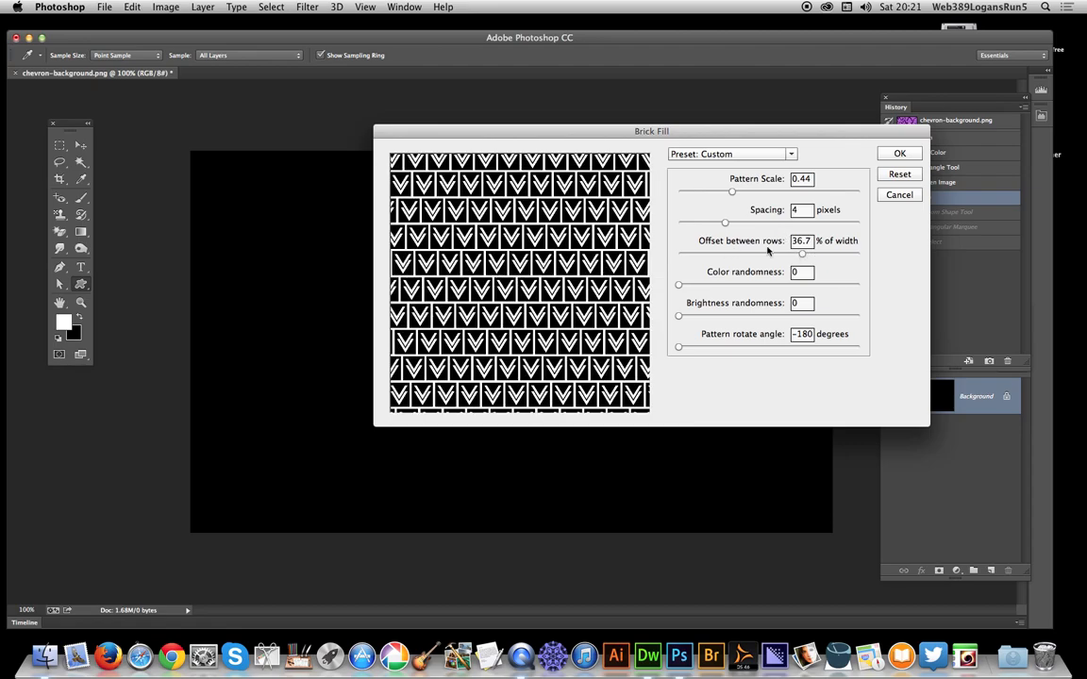
pyautogui.moveTo(802, 253); pyautogui.dragTo(788, 253)
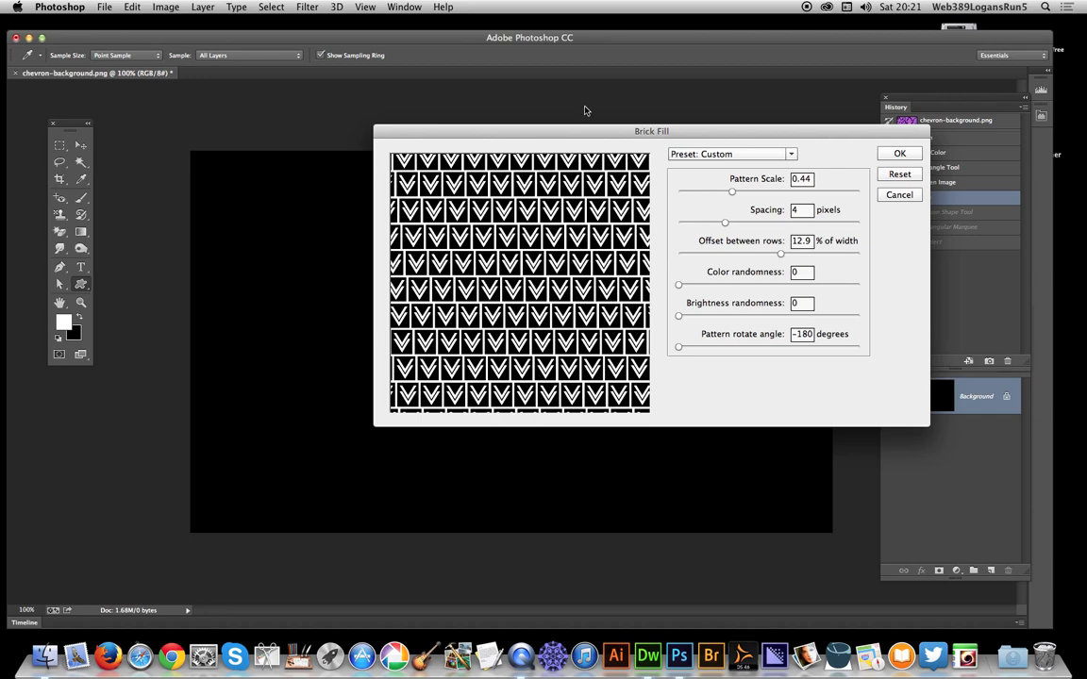
pyautogui.moveTo(777, 258)
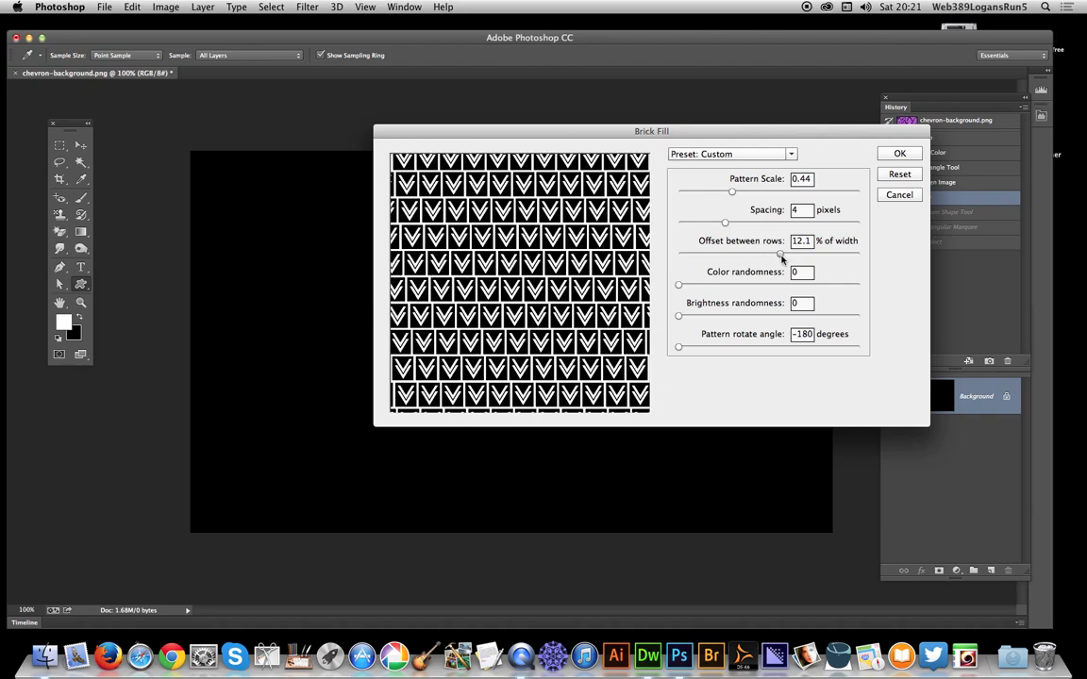
# Set Brick Fill row offset to 49.4 and brightness randomness to 0.45
pyautogui.moveTo(781, 241); pyautogui.dragTo(813, 258)
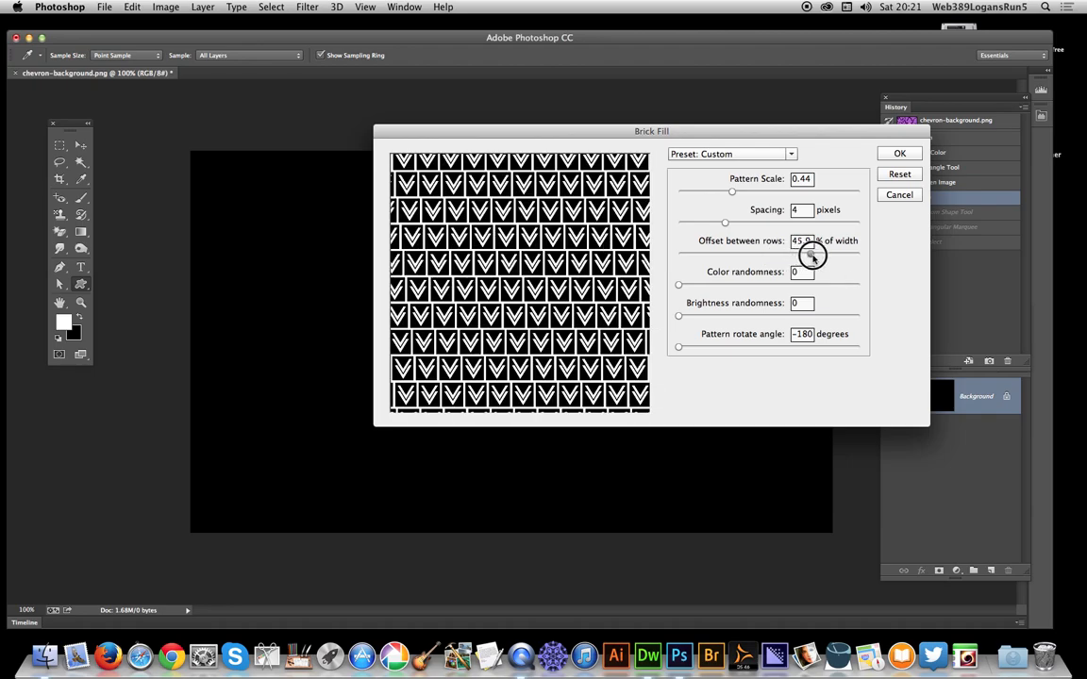
pyautogui.moveTo(812, 258); pyautogui.dragTo(813, 254)
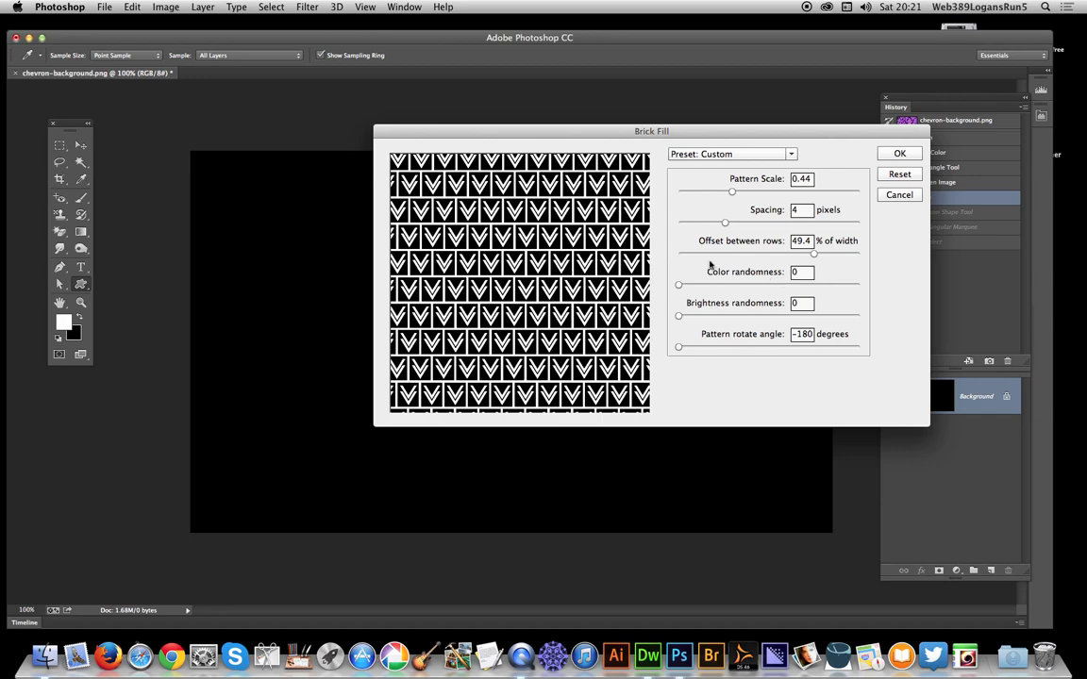
pyautogui.moveTo(739, 292)
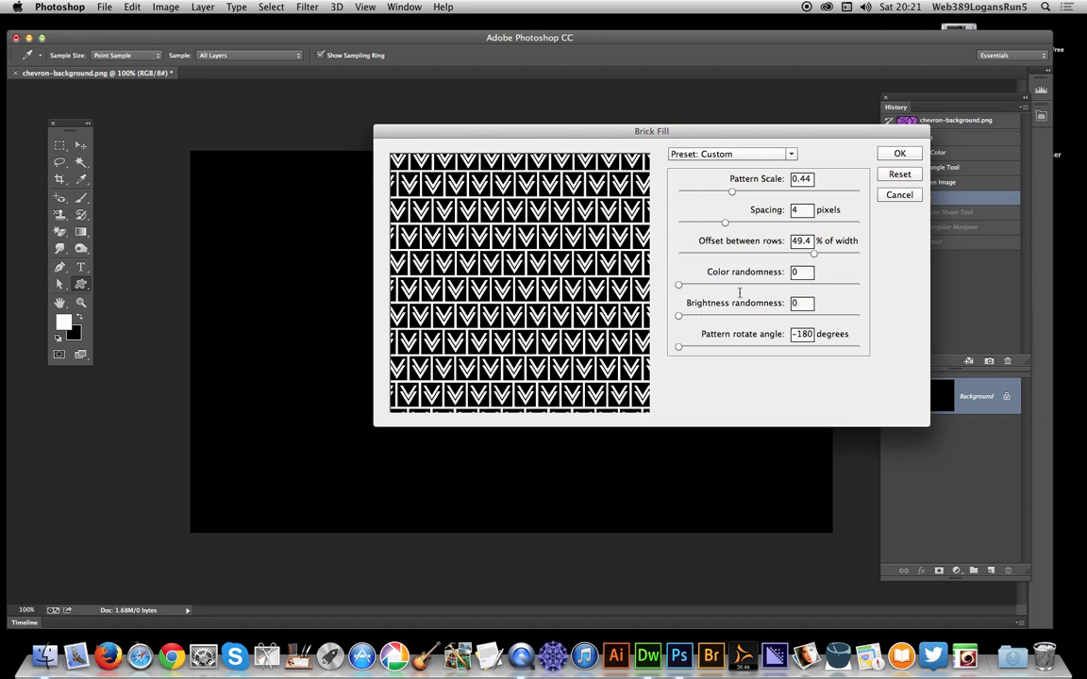
pyautogui.moveTo(771, 297)
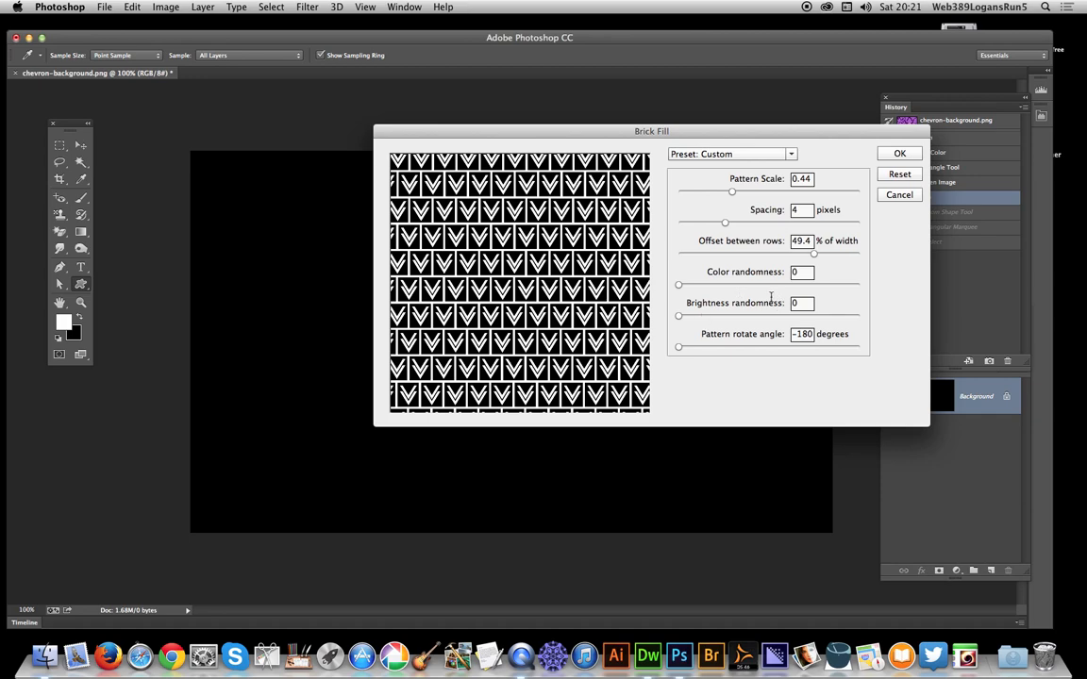
pyautogui.moveTo(749, 314)
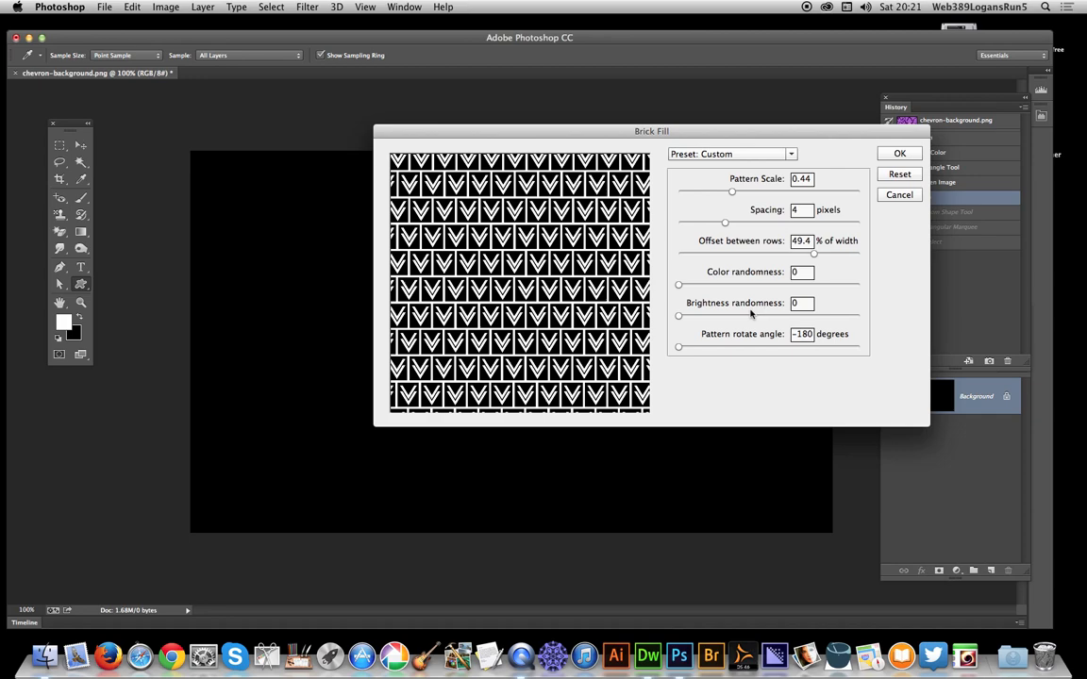
pyautogui.moveTo(681, 321)
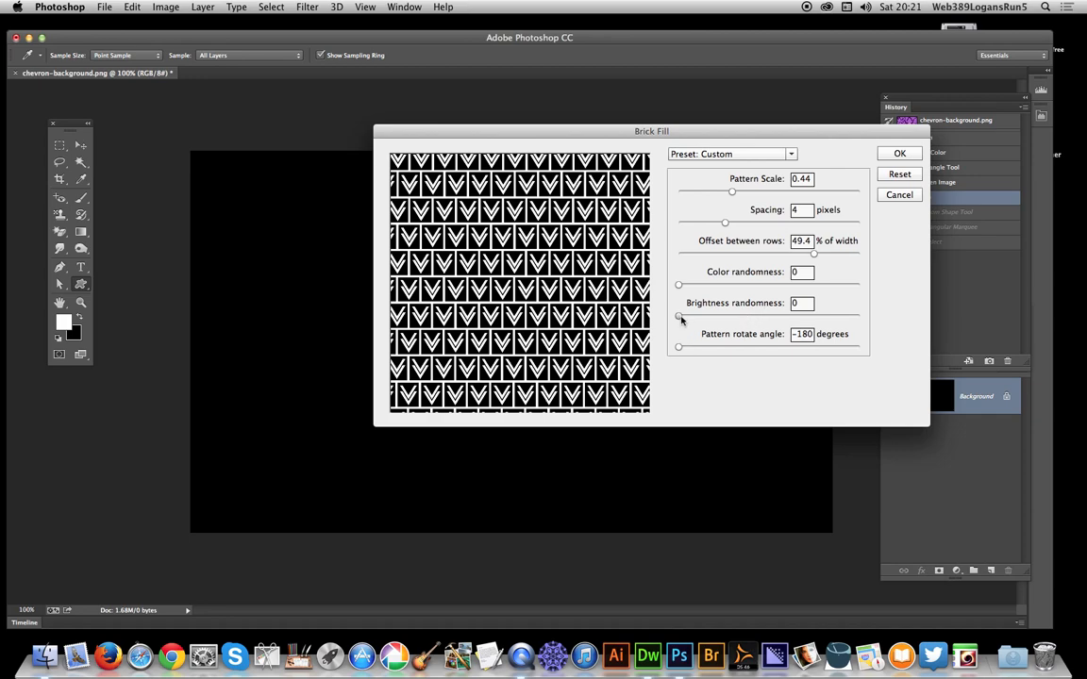
pyautogui.moveTo(678, 316); pyautogui.dragTo(762, 316)
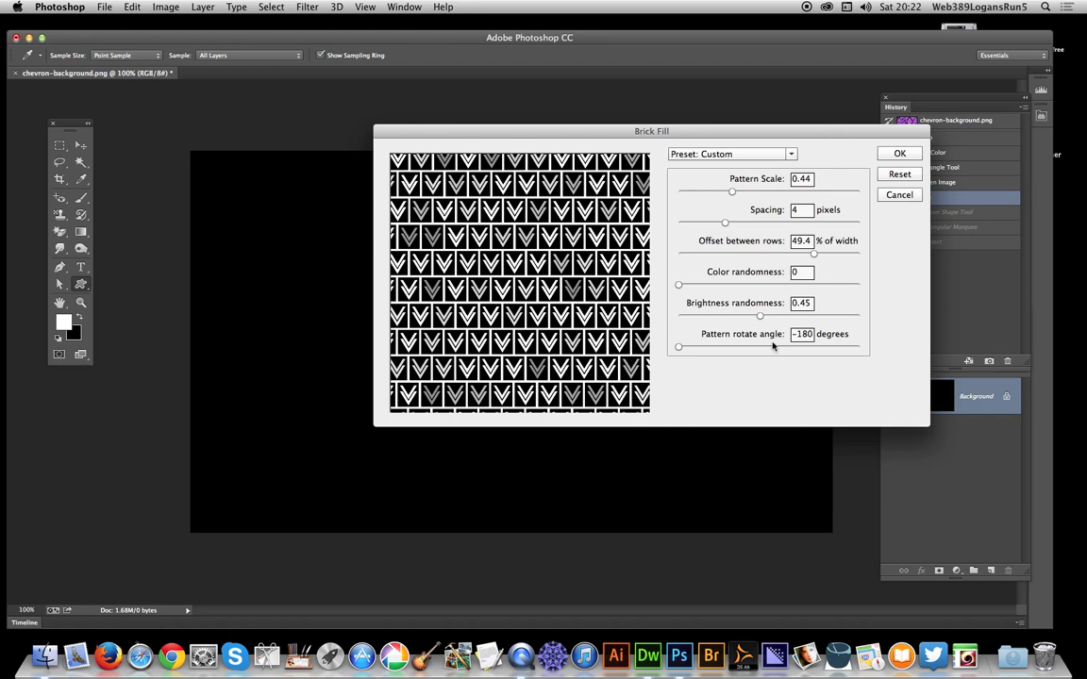
# Set the pattern rotate angle to 0 so the chevrons stand upright
pyautogui.moveTo(678, 348); pyautogui.dragTo(738, 349)
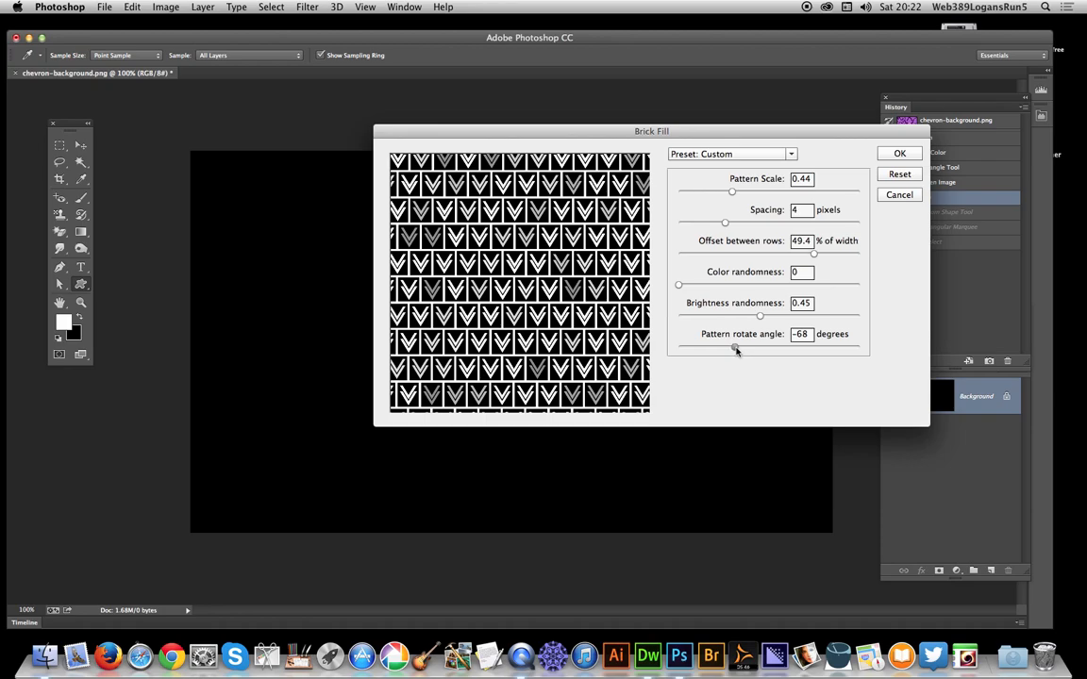
pyautogui.moveTo(734, 346); pyautogui.dragTo(734, 347)
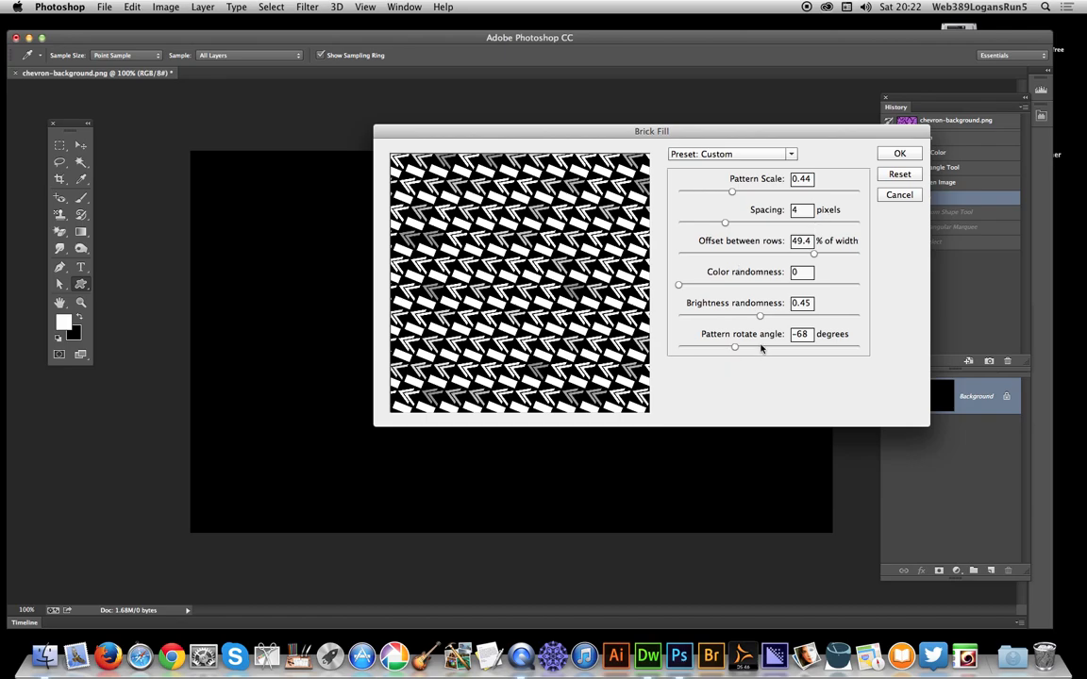
pyautogui.tripleClick(801, 334)
pyautogui.write('0')
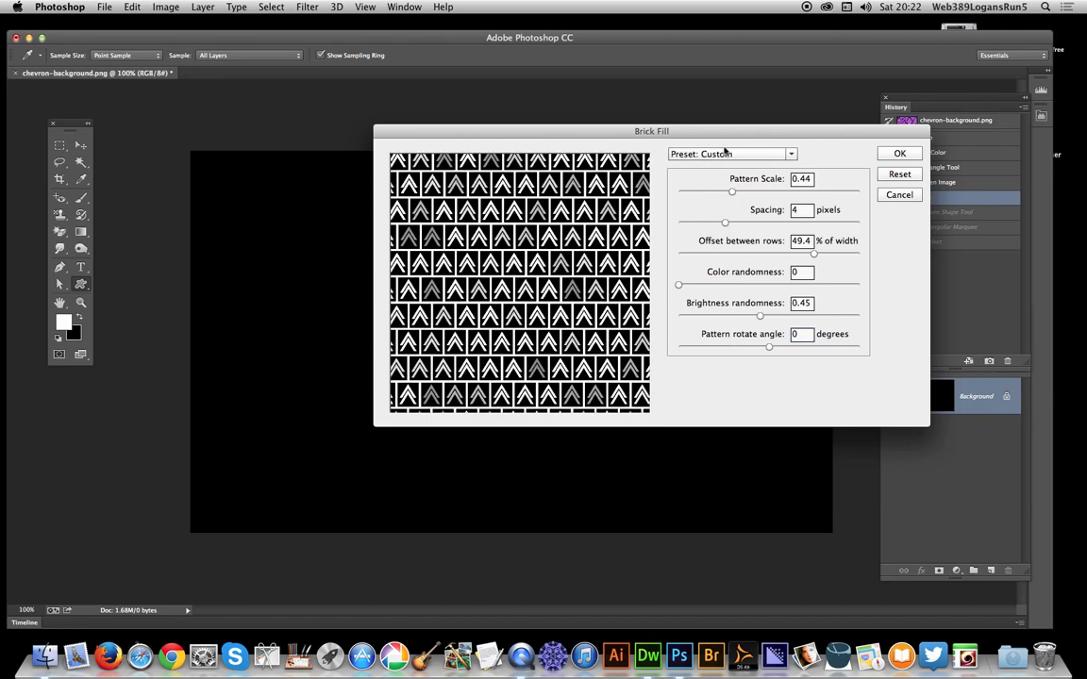
# Review the Brick Fill presets, then apply the chevron brick fill to the canvas
pyautogui.click(791, 153)
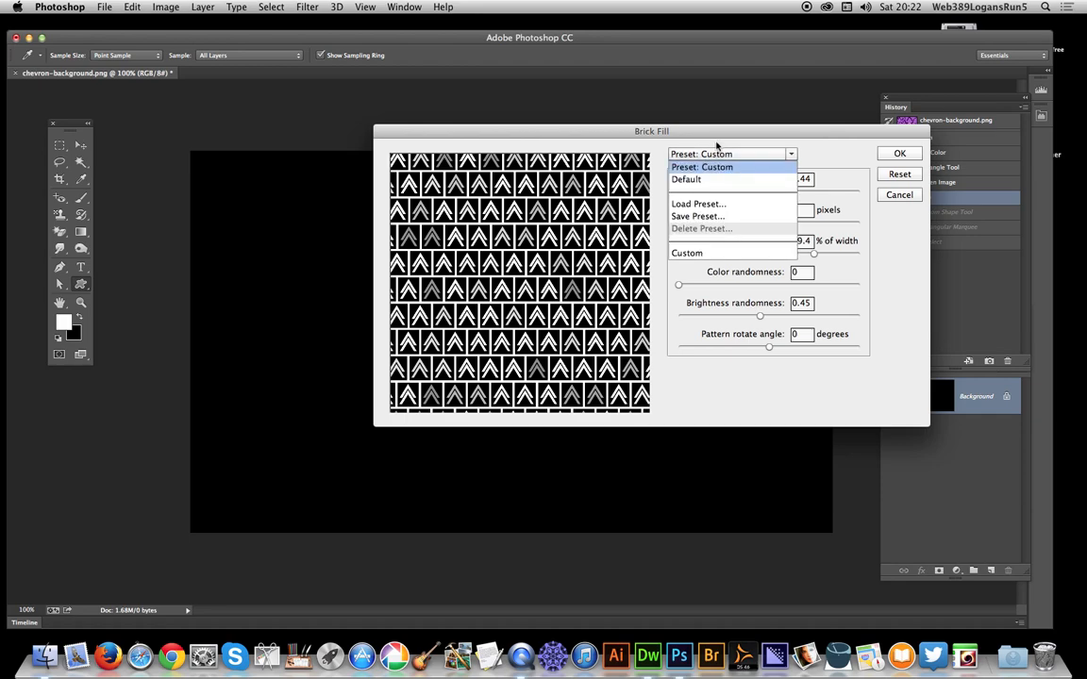
pyautogui.moveTo(696, 226)
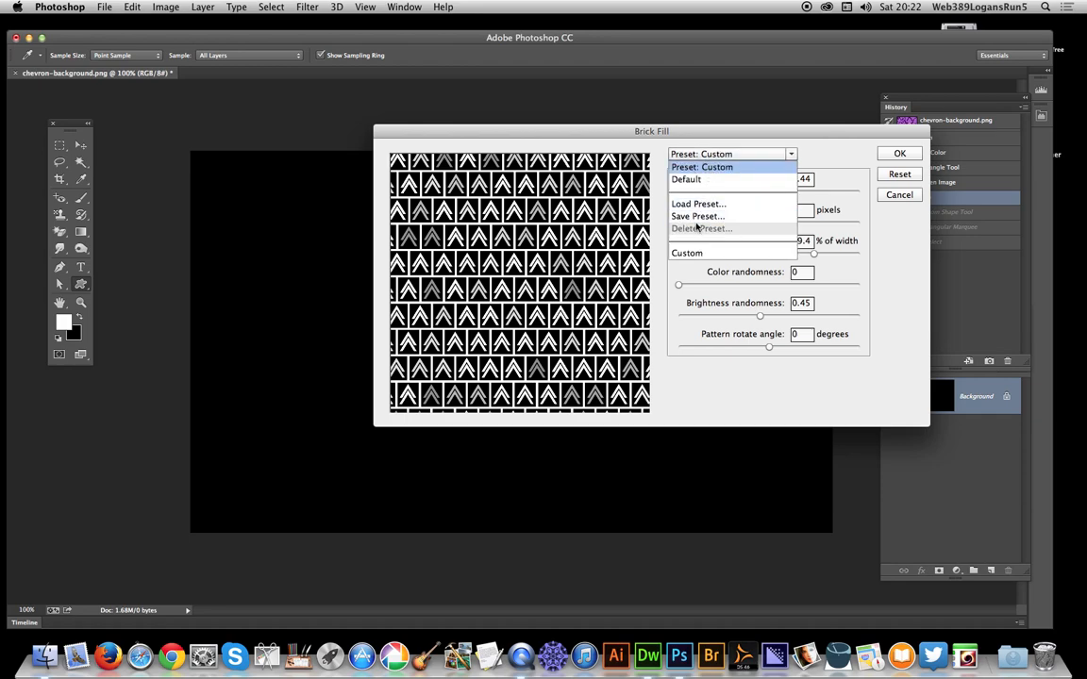
pyautogui.moveTo(881, 265)
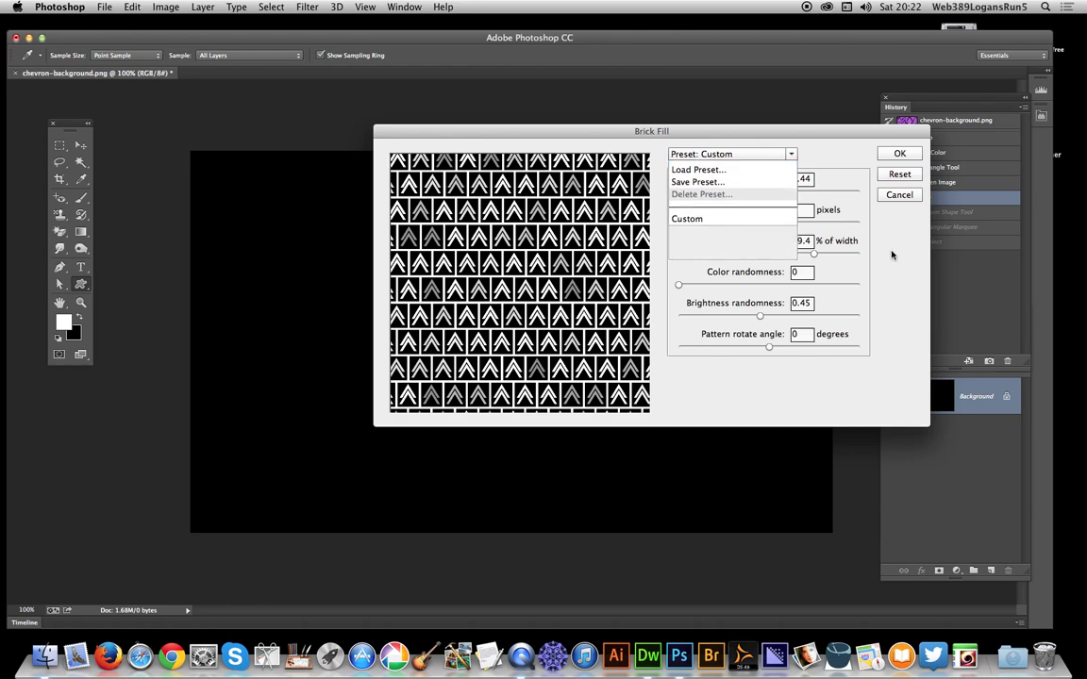
pyautogui.click(898, 153)
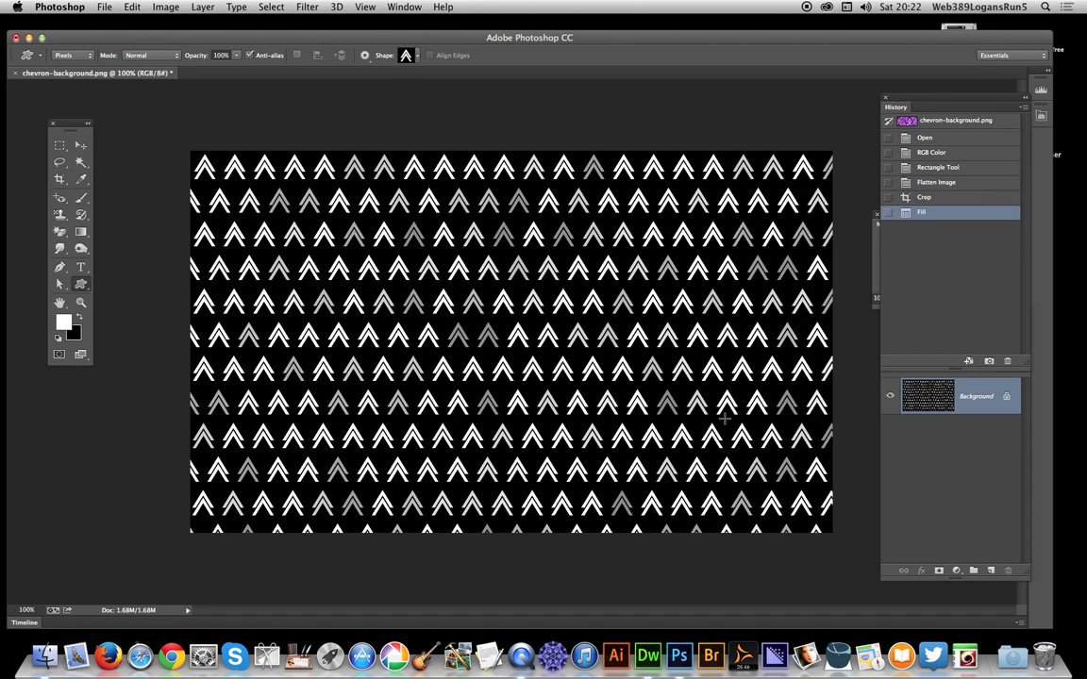
pyautogui.moveTo(614, 488)
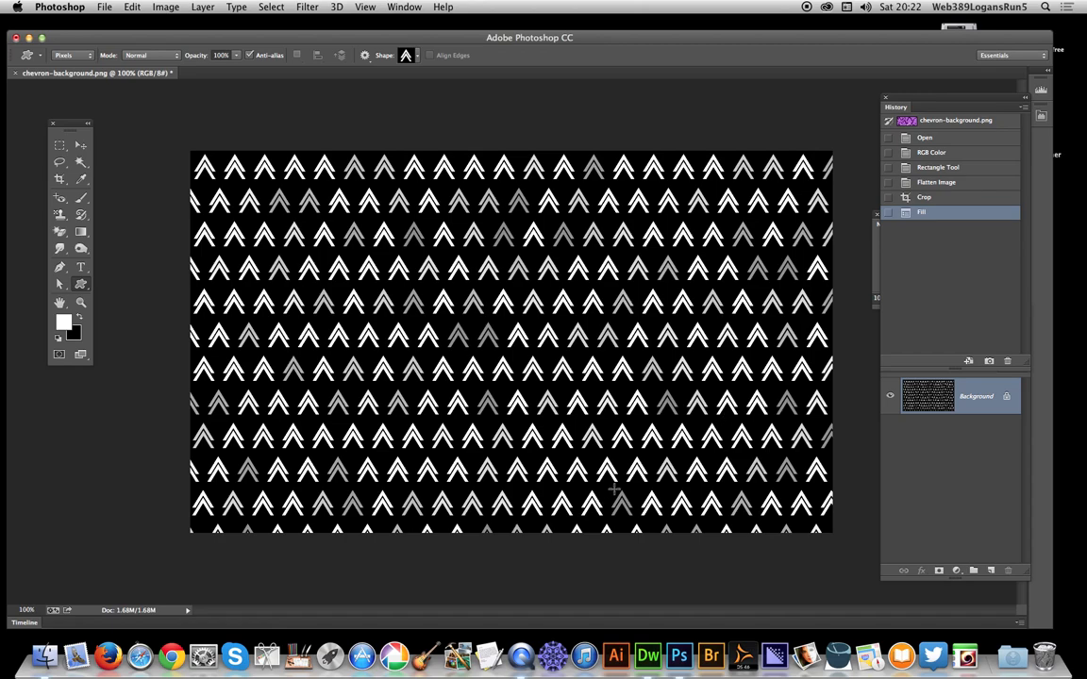